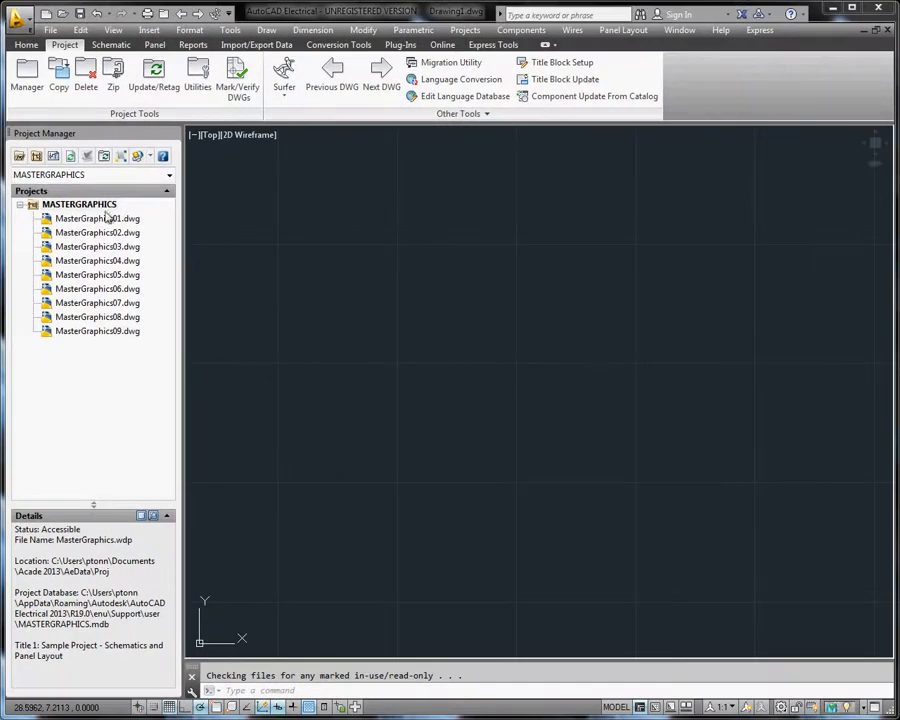
Add a subfolder named SCHEMATIC to the MASTERGRAPHICS project
{"action": "right_click", "coordinate": [78, 204]}
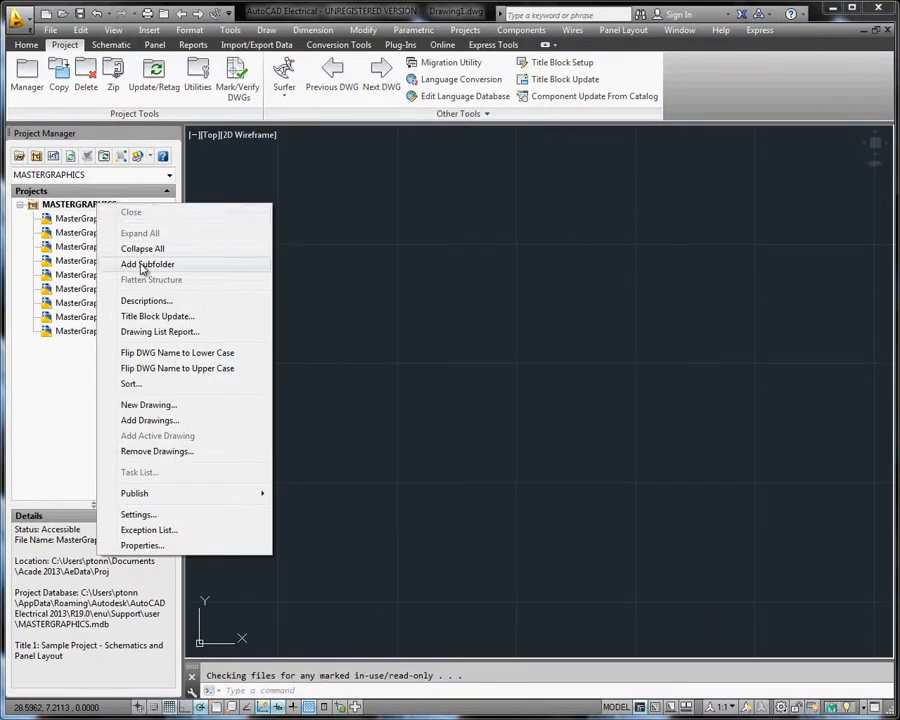
{"action": "left_click", "coordinate": [147, 263]}
{"action": "type", "text": "SCHEMATIC"}
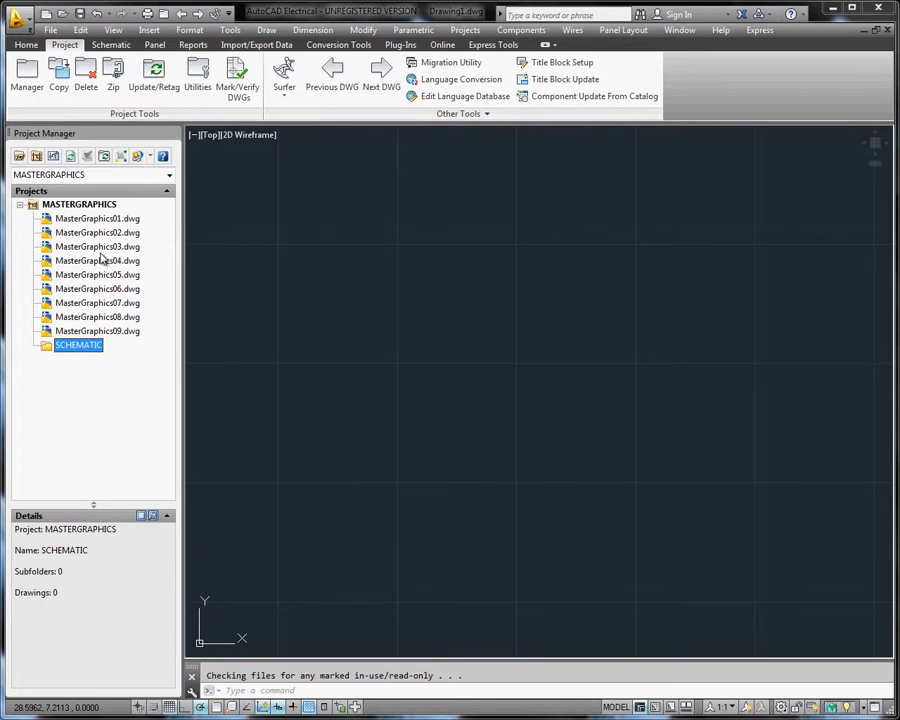
Move drawings MasterGraphics02 through MasterGraphics07 into the SCHEMATIC subfolder
{"action": "left_click", "coordinate": [98, 232]}
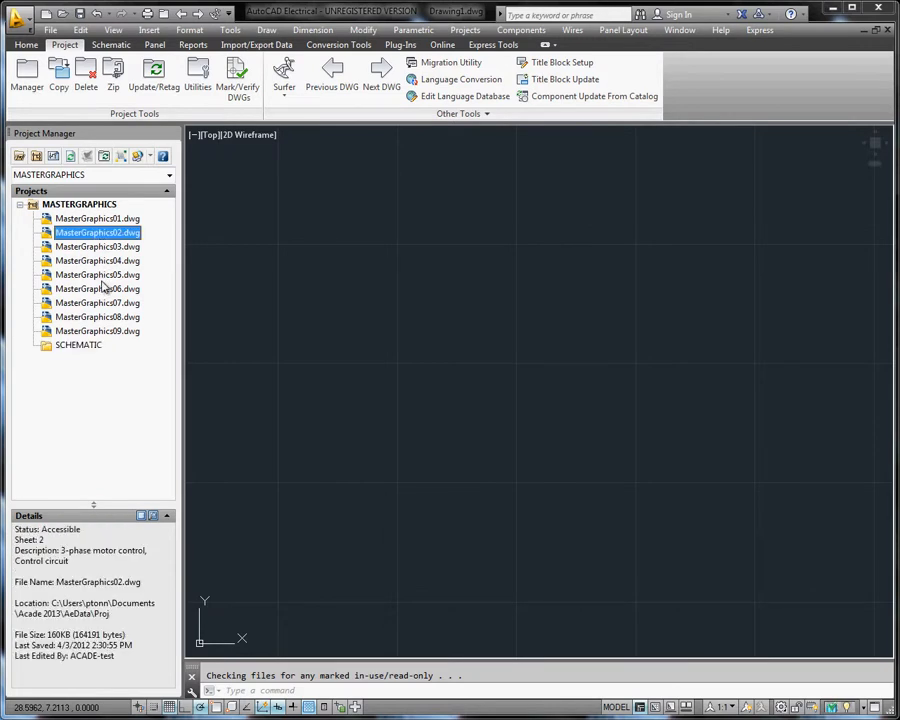
{"action": "left_click", "coordinate": [97, 302]}
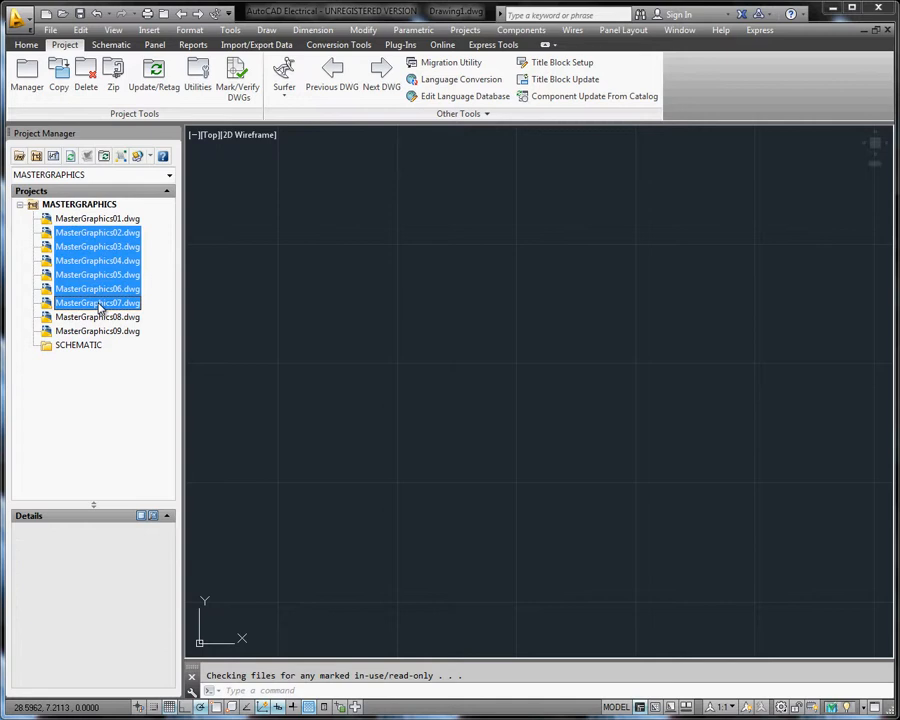
{"action": "left_click", "coordinate": [78, 345]}
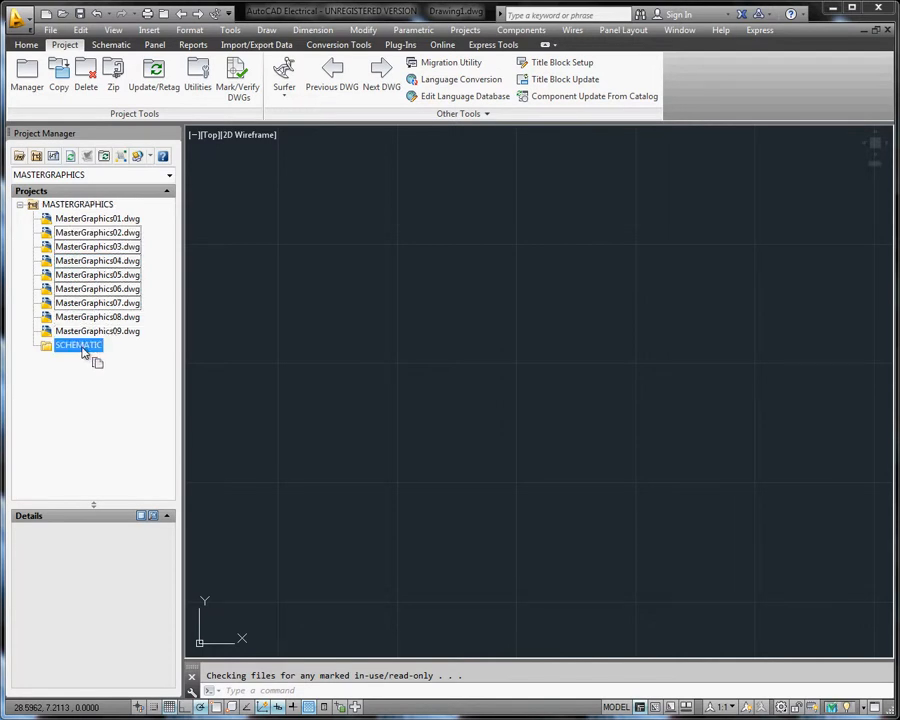
{"action": "left_click", "coordinate": [34, 345]}
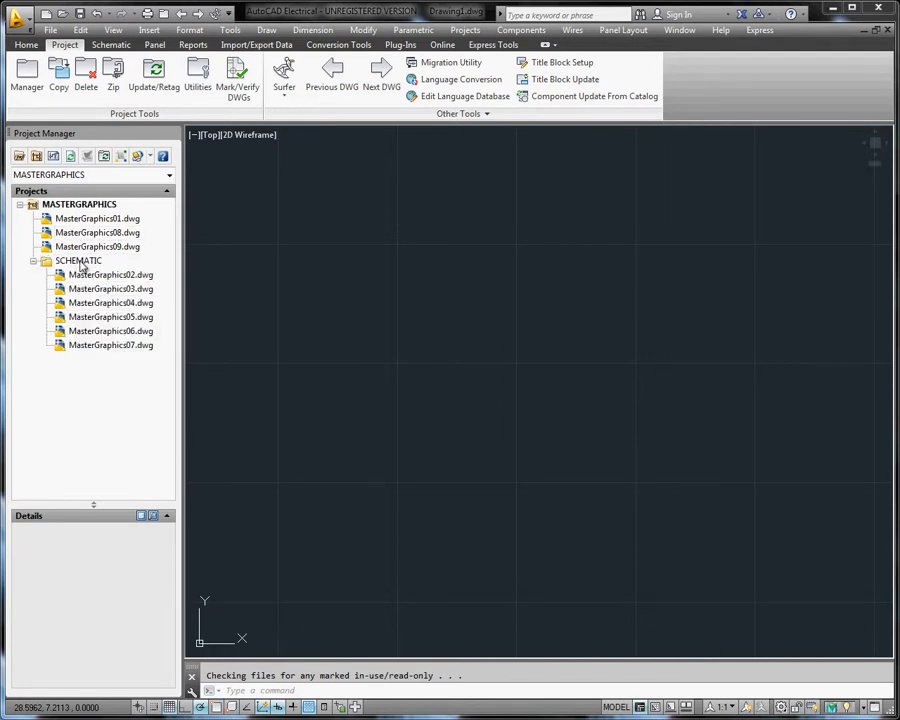
Create a PLC subfolder inside SCHEMATIC holding drawings MasterGraphics05–07
{"action": "right_click", "coordinate": [78, 260]}
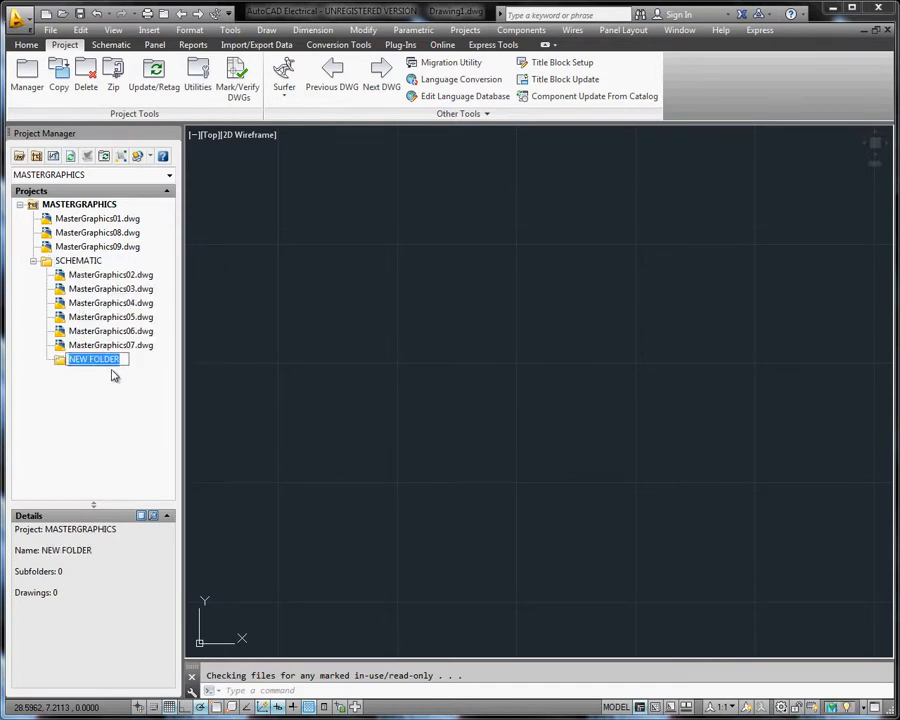
{"action": "type", "text": "PLC"}
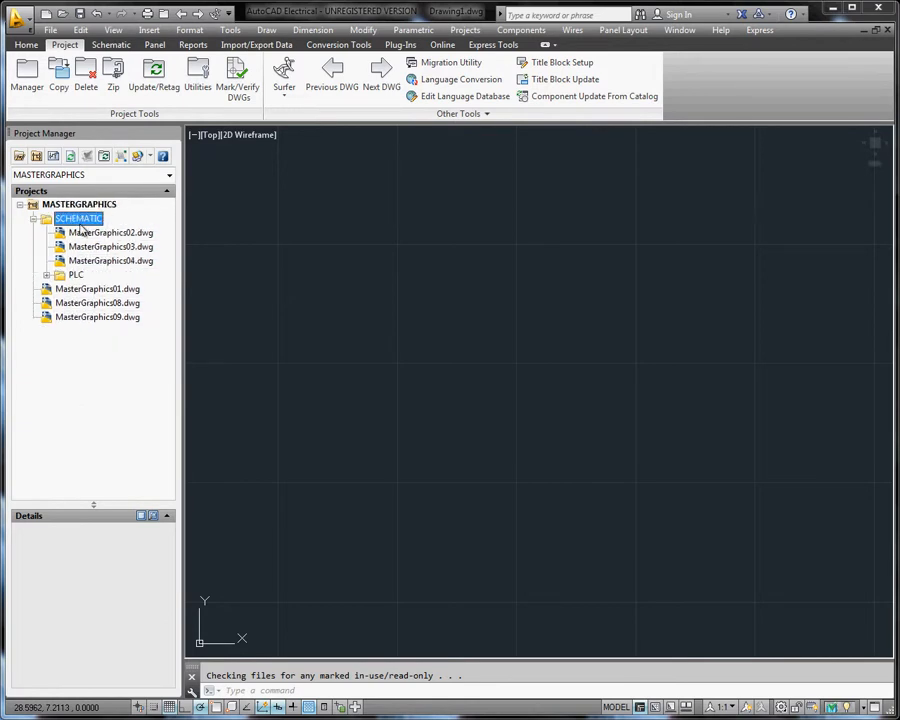
{"action": "mouse_move", "coordinate": [79, 208]}
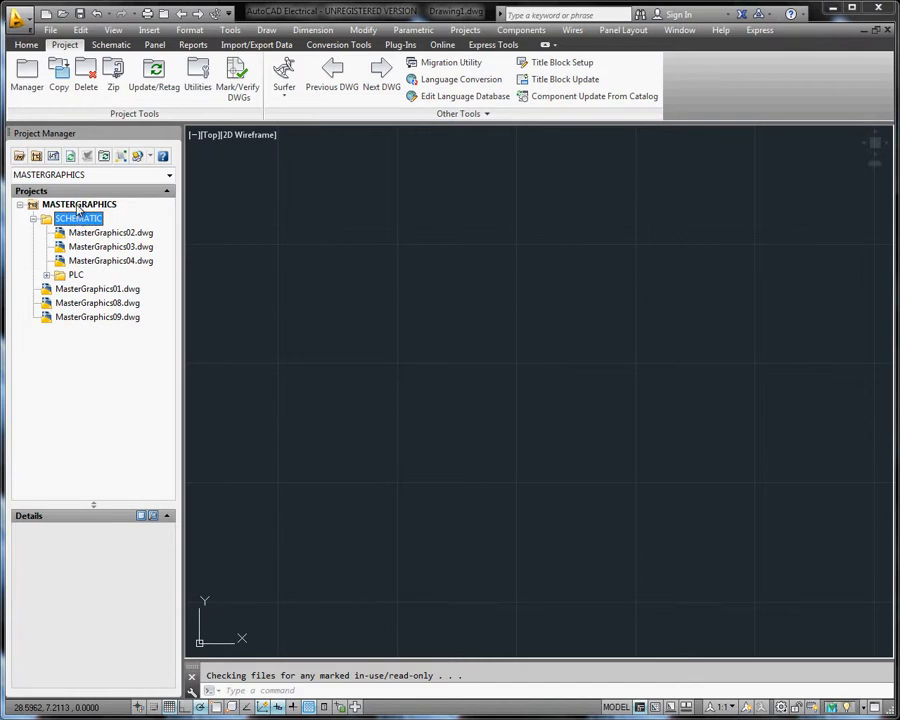
Add a PANEL subfolder to MASTERGRAPHICS and move MasterGraphics08 and 09 into it
{"action": "right_click", "coordinate": [79, 204]}
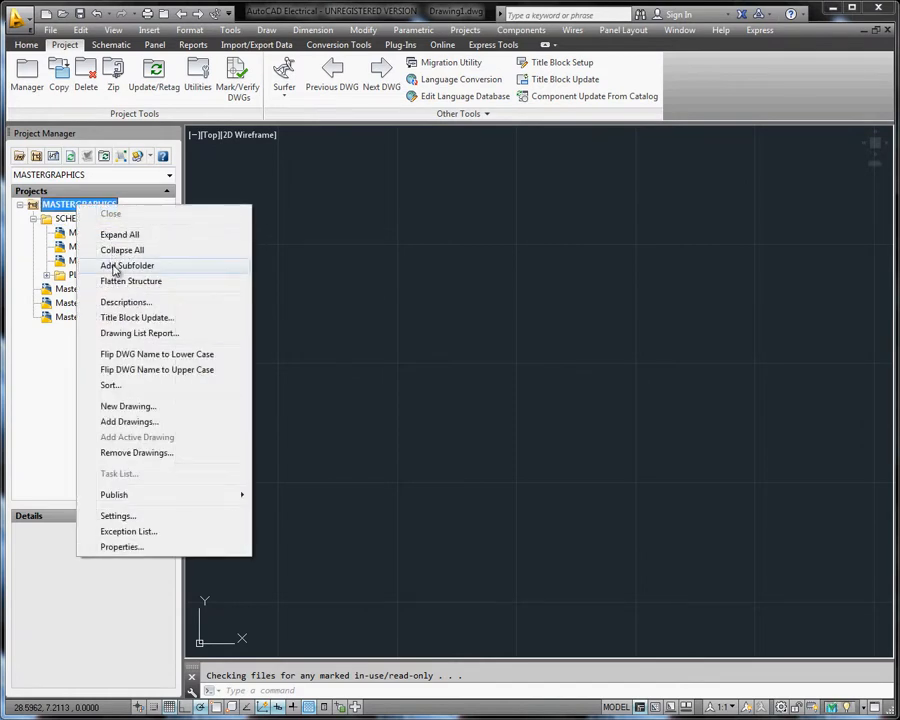
{"action": "left_click", "coordinate": [127, 265]}
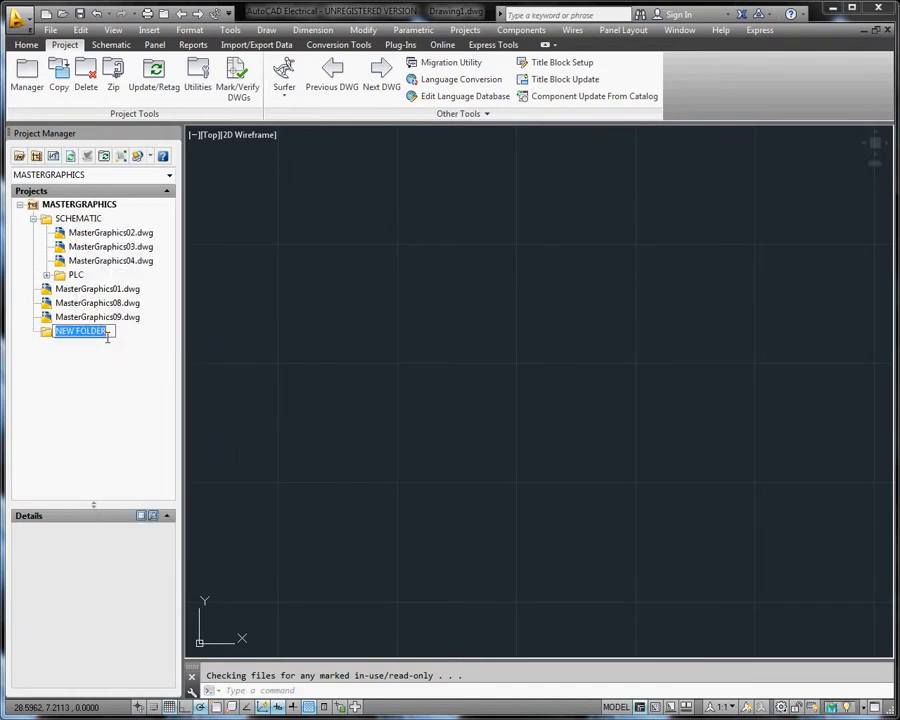
{"action": "type", "text": "PNEK"}
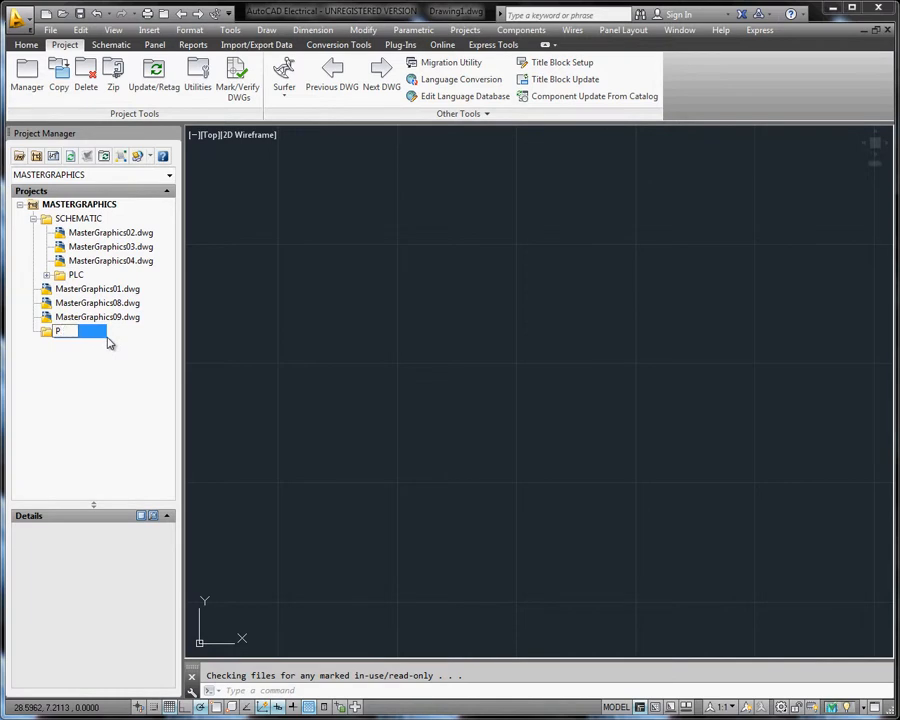
{"action": "type", "text": "an"}
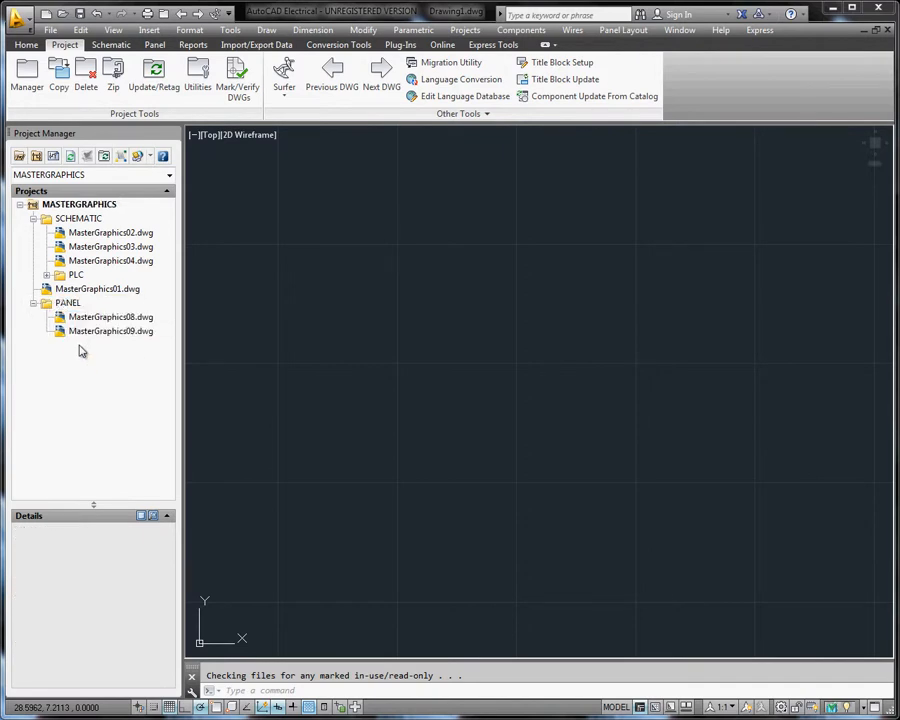
Drag MasterGraphics01.dwg into the SCHEMATIC subfolder
{"action": "left_click", "coordinate": [78, 218]}
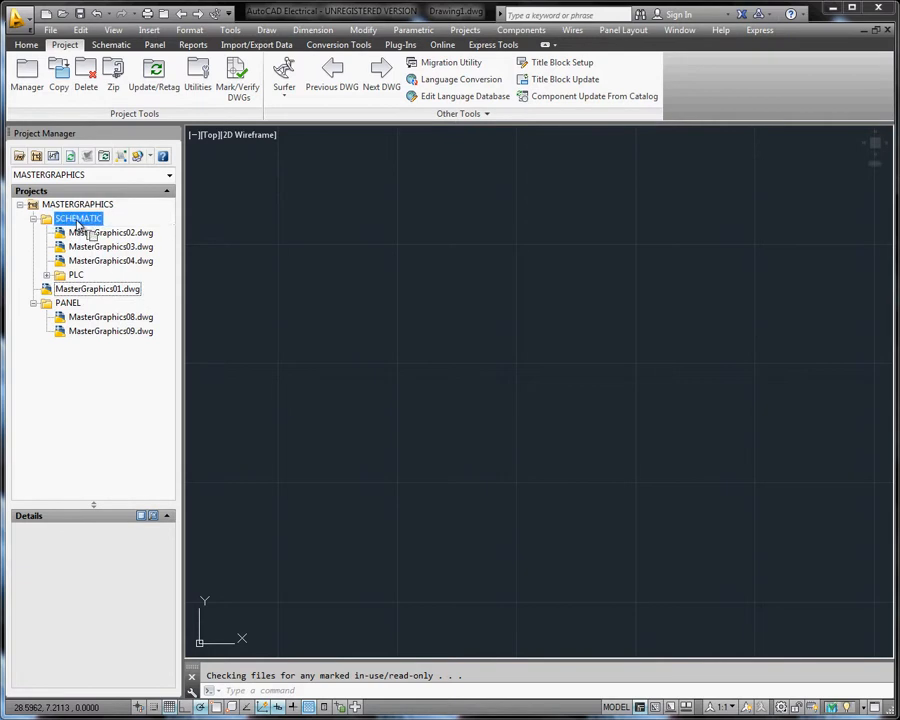
{"action": "left_click", "coordinate": [97, 289]}
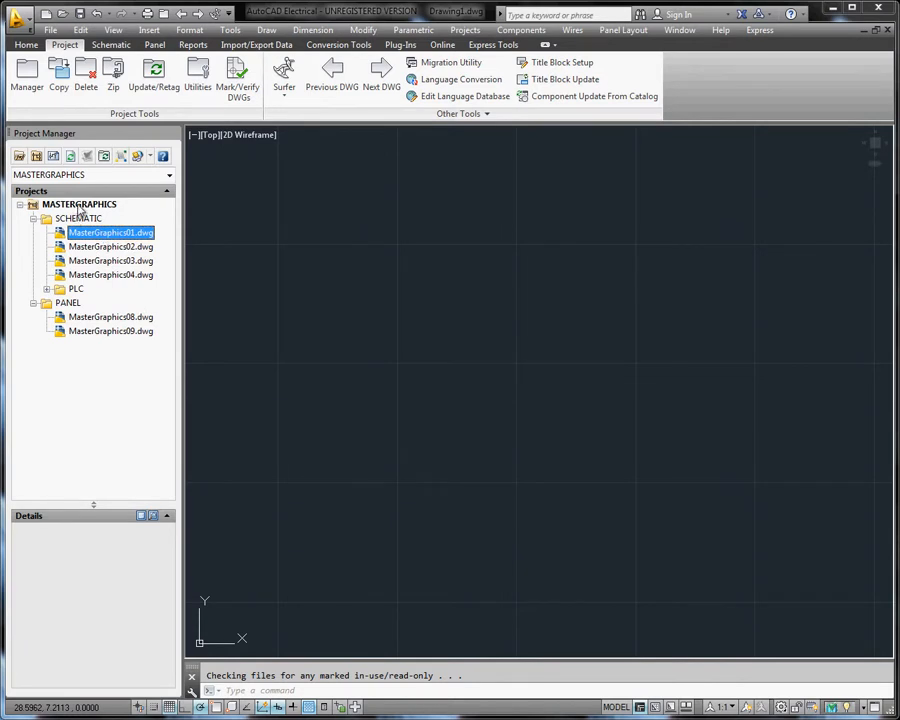
Flatten the MASTERGRAPHICS project structure, confirming Yes to remove all subfolders
{"action": "right_click", "coordinate": [78, 204]}
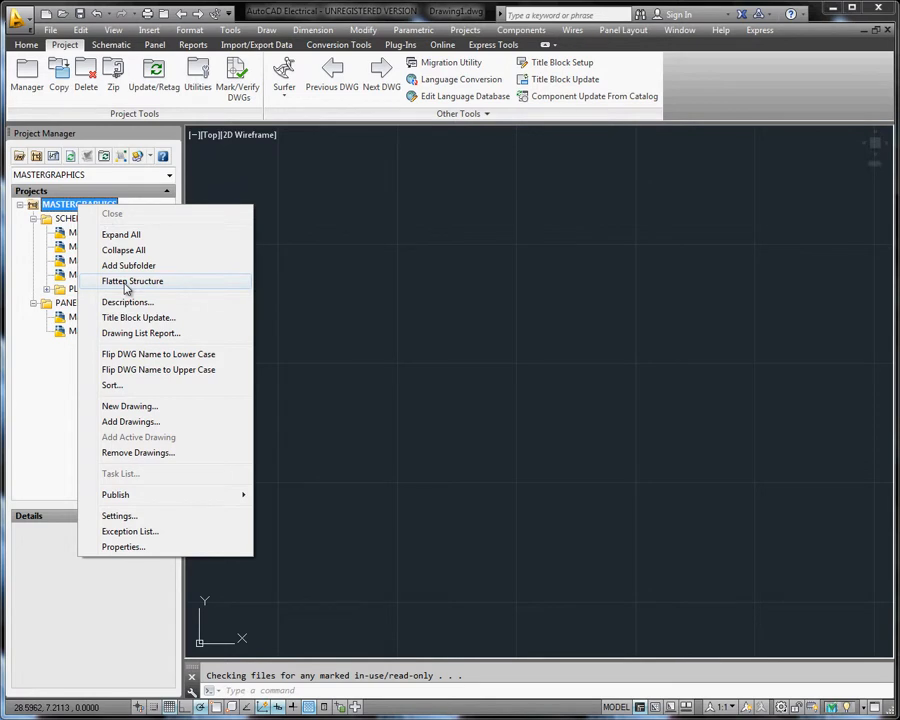
{"action": "left_click", "coordinate": [131, 281]}
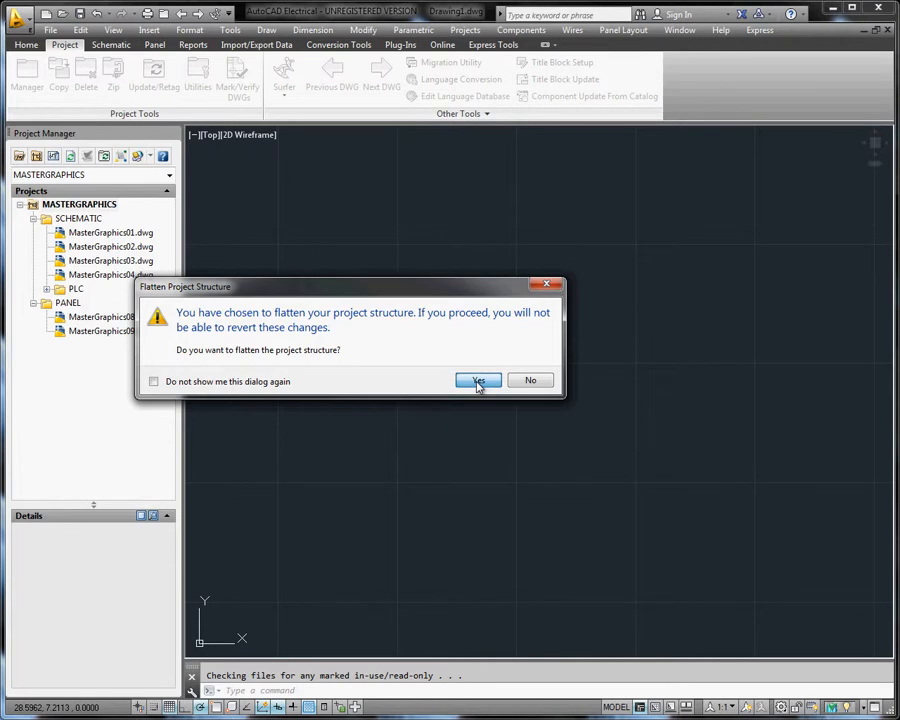
{"action": "left_click", "coordinate": [477, 380]}
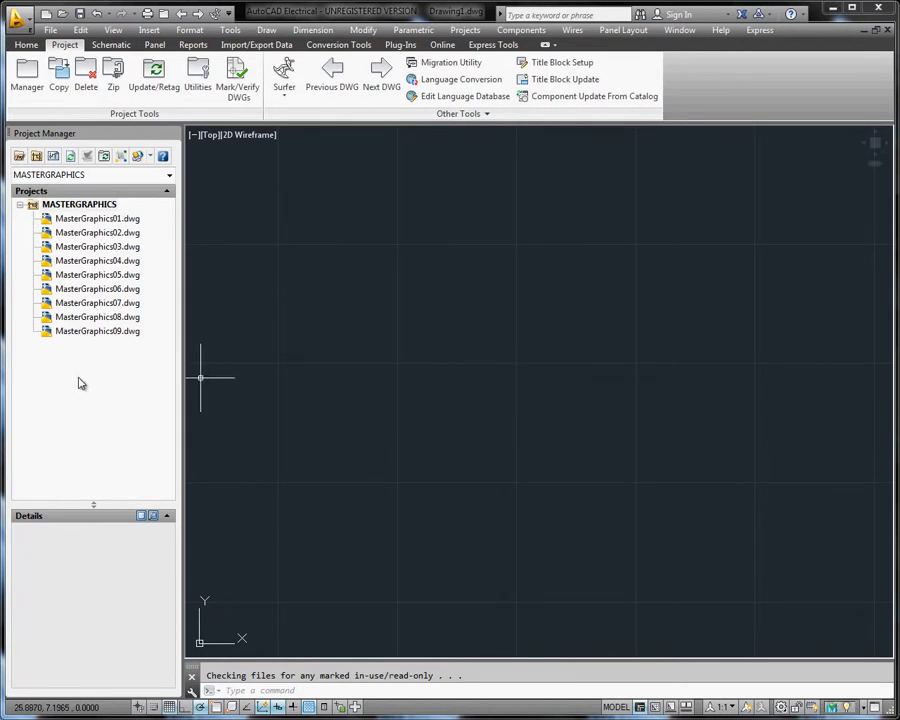